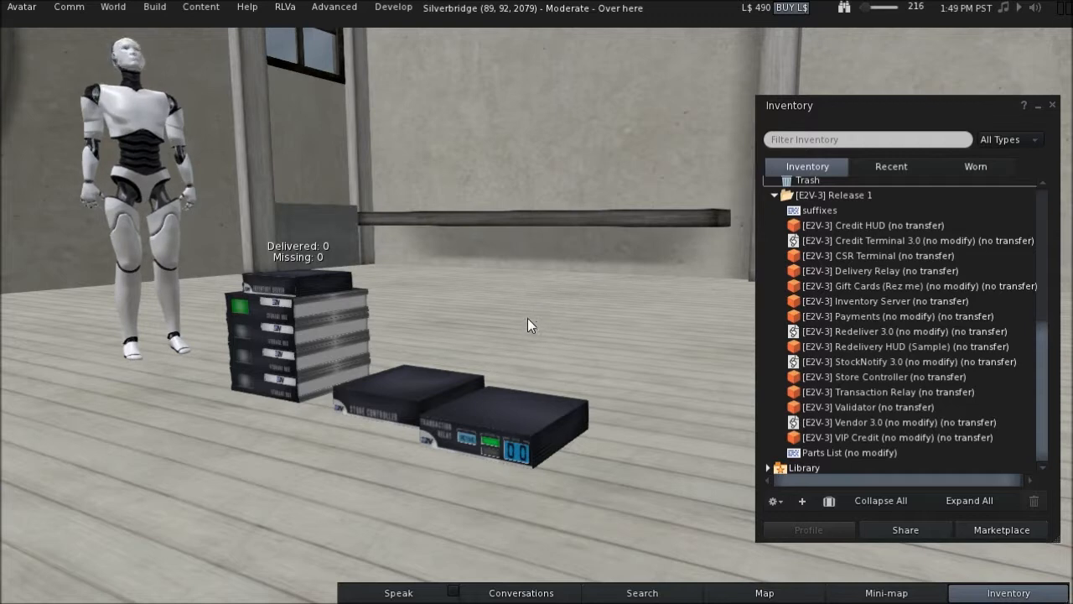
mouse_move(518, 399)
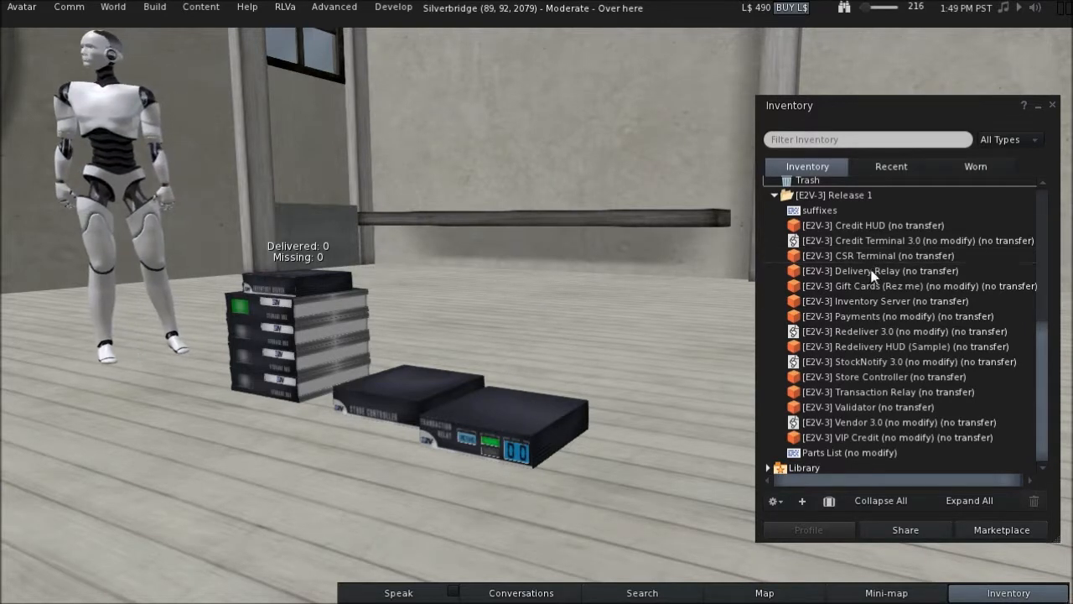
- Place the [E2V-3] Delivery Relay on the floor next to the Transaction Relay
click(879, 270)
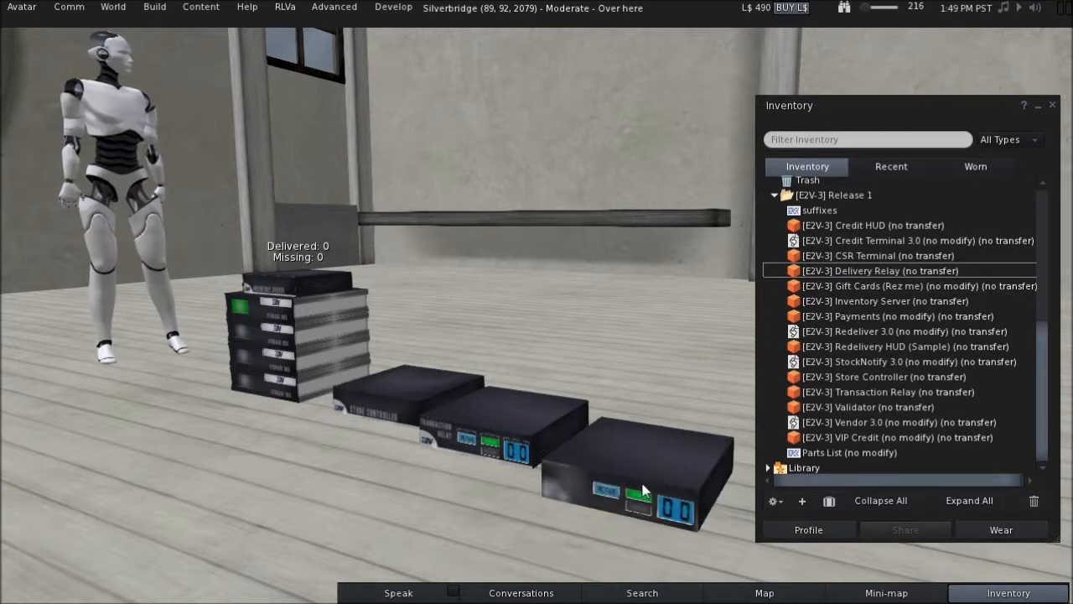
click(627, 493)
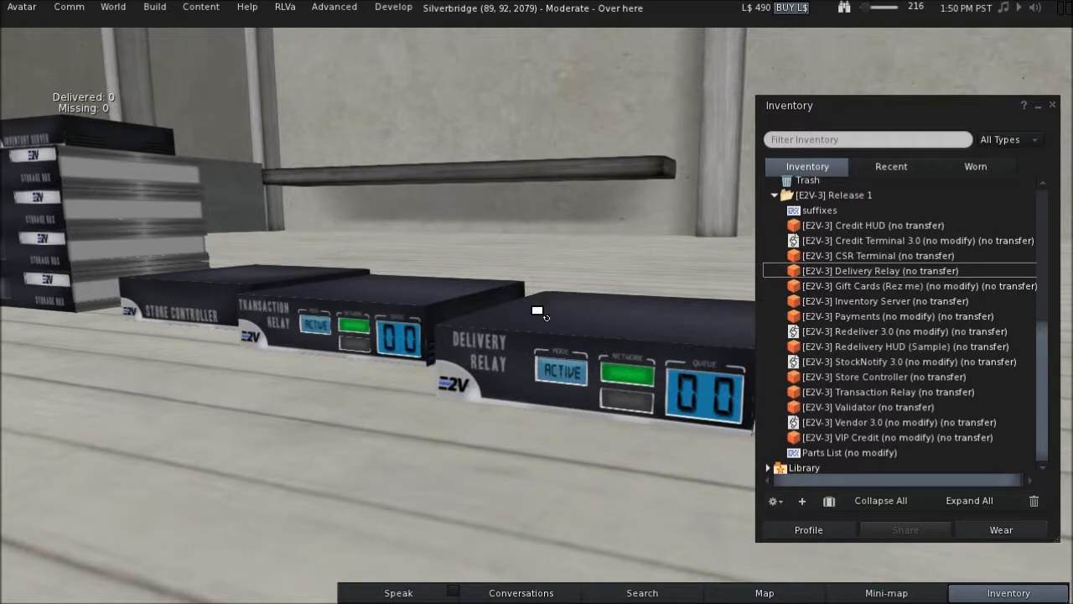
mouse_move(539, 318)
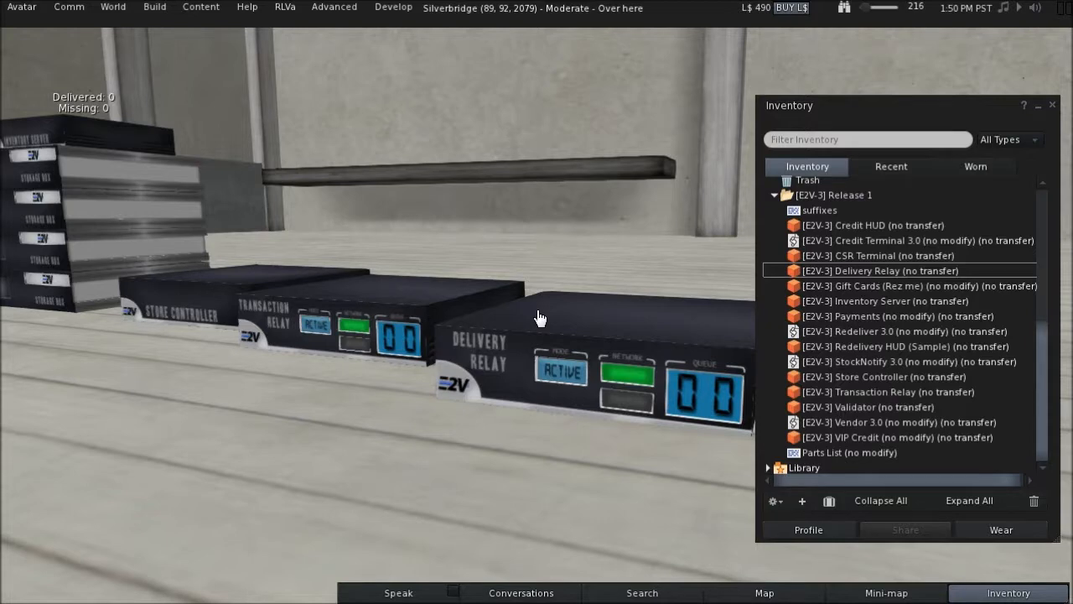
mouse_move(500, 352)
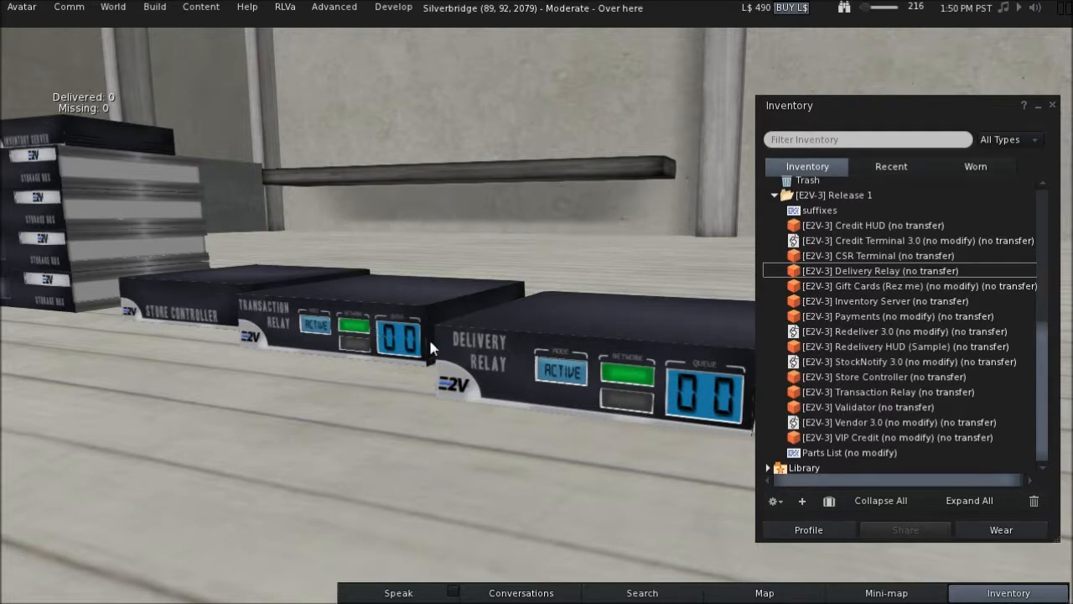
mouse_move(503, 377)
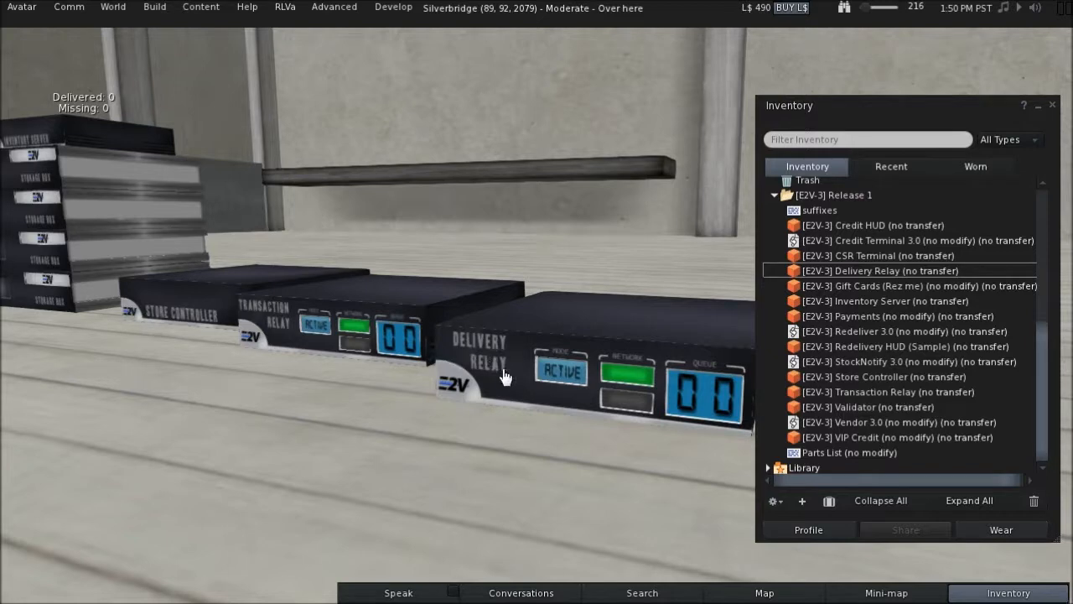
mouse_move(359, 219)
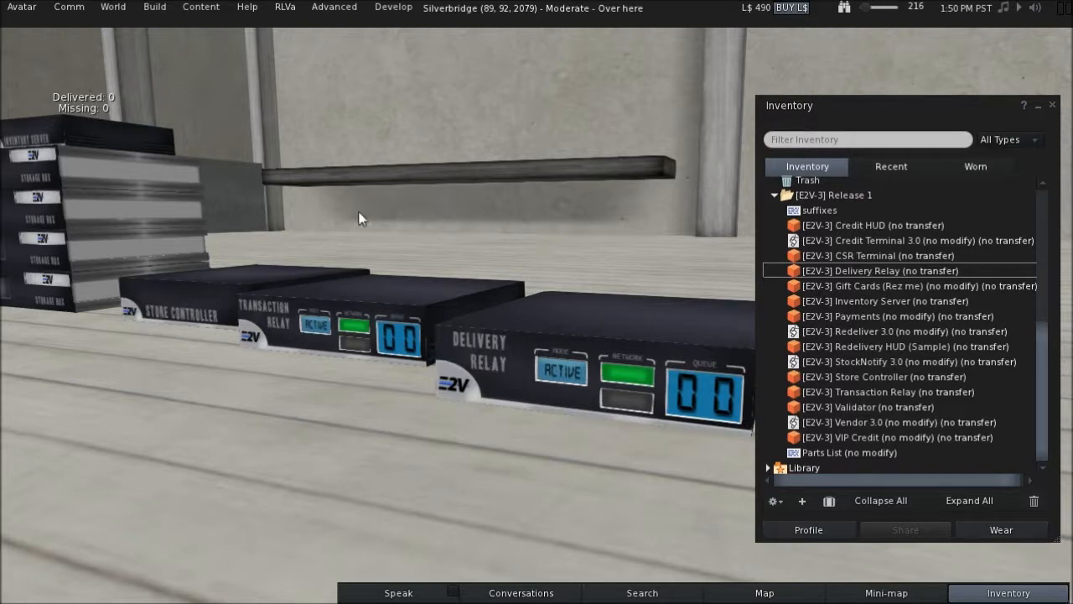
mouse_move(394, 218)
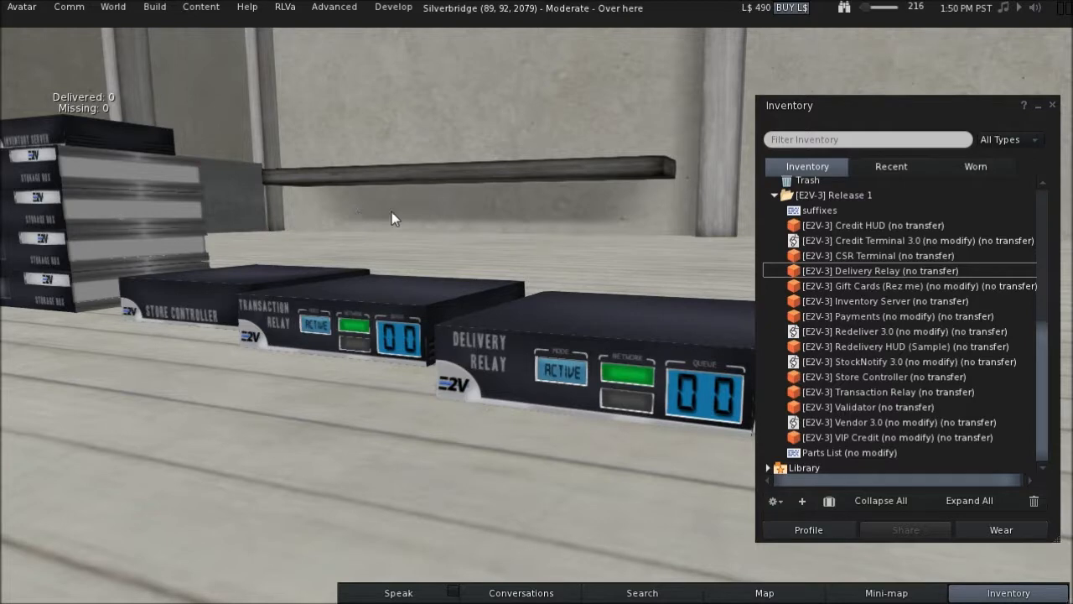
- Close the Inventory window, leaving the Store Controller and both relays in view
click(1008, 593)
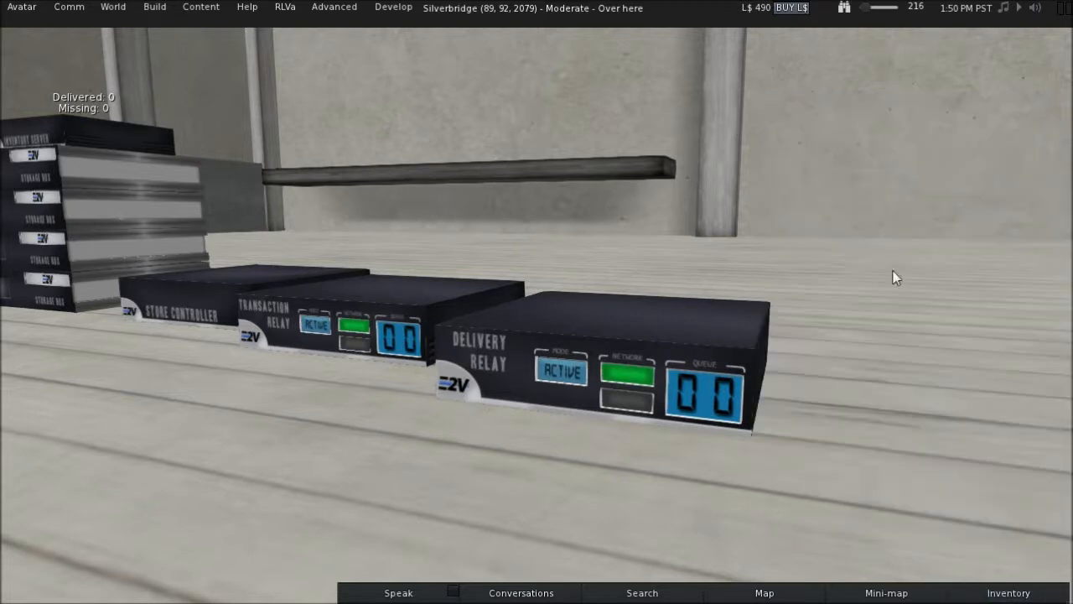
mouse_move(864, 316)
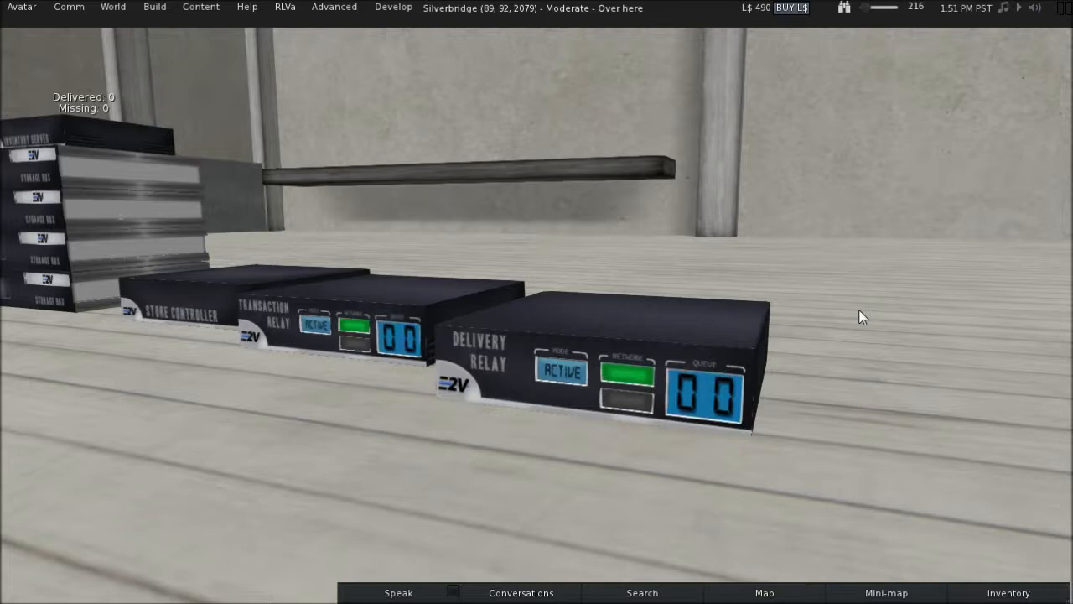
mouse_move(318, 291)
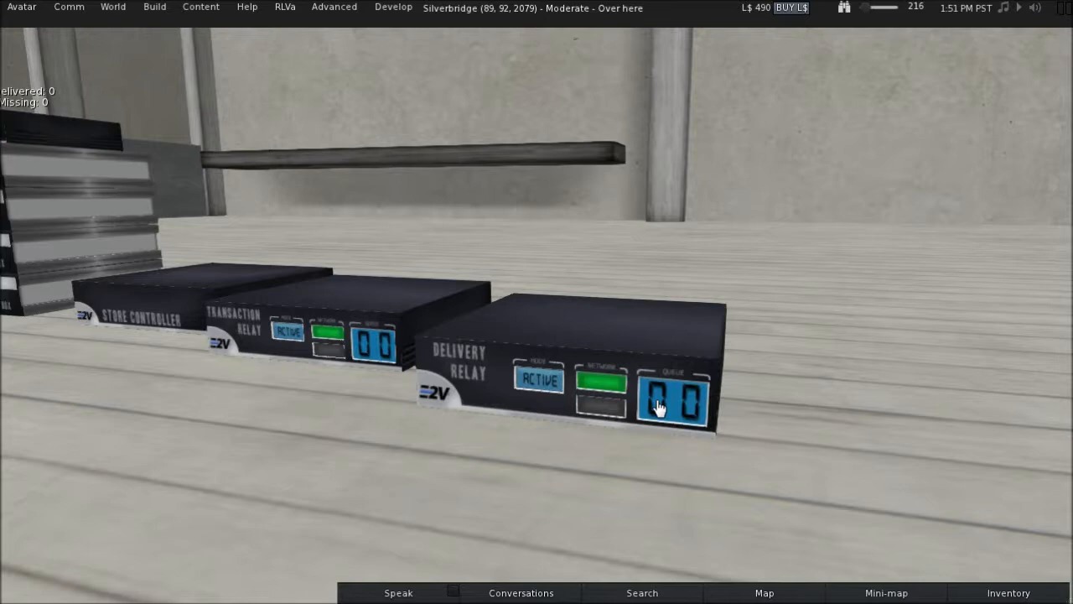
mouse_move(627, 394)
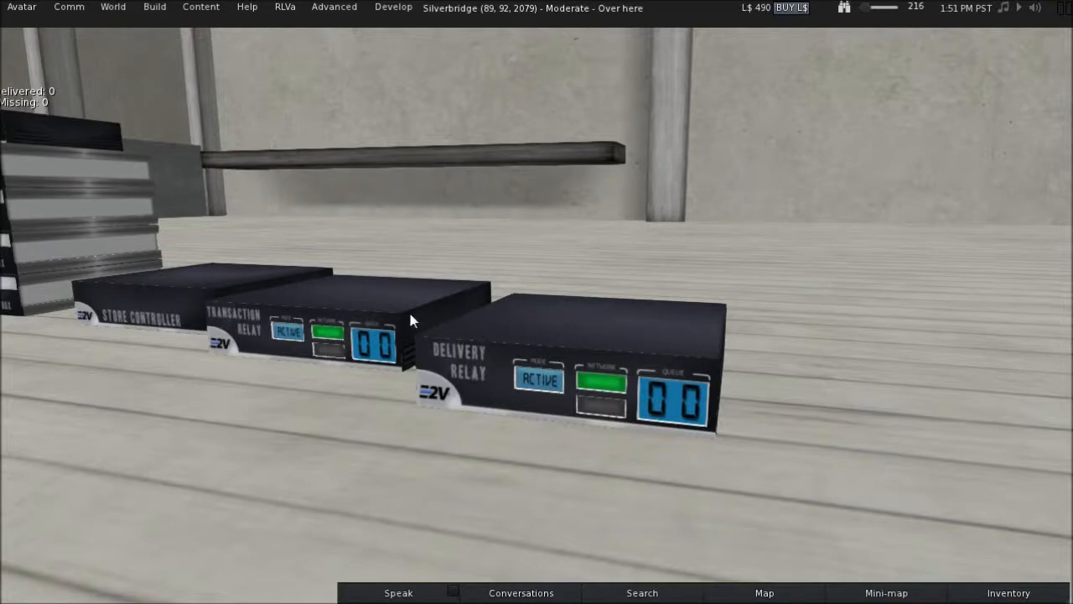
mouse_move(384, 335)
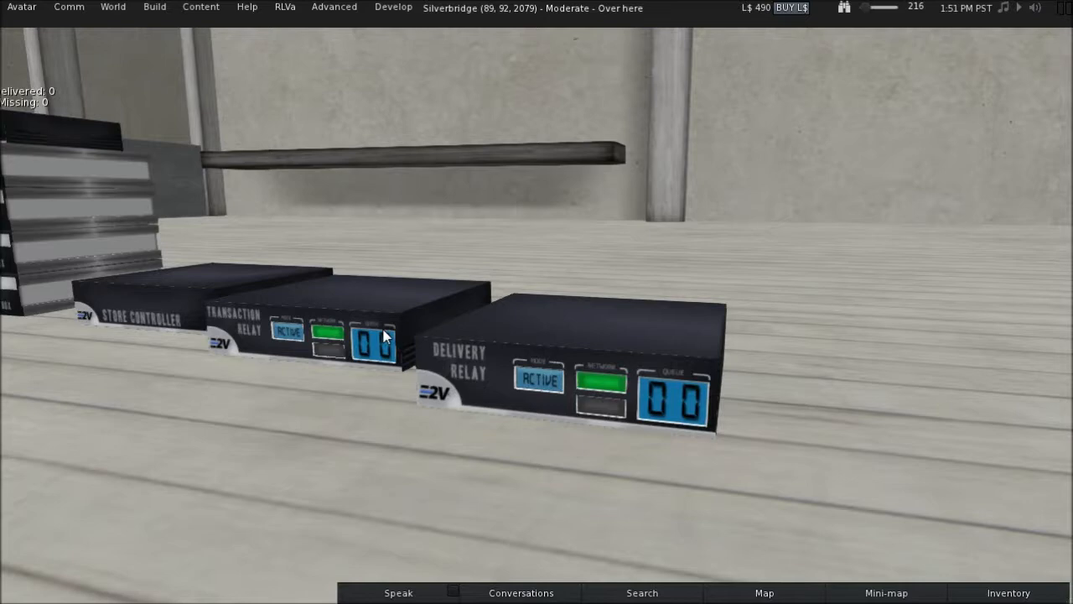
mouse_move(457, 351)
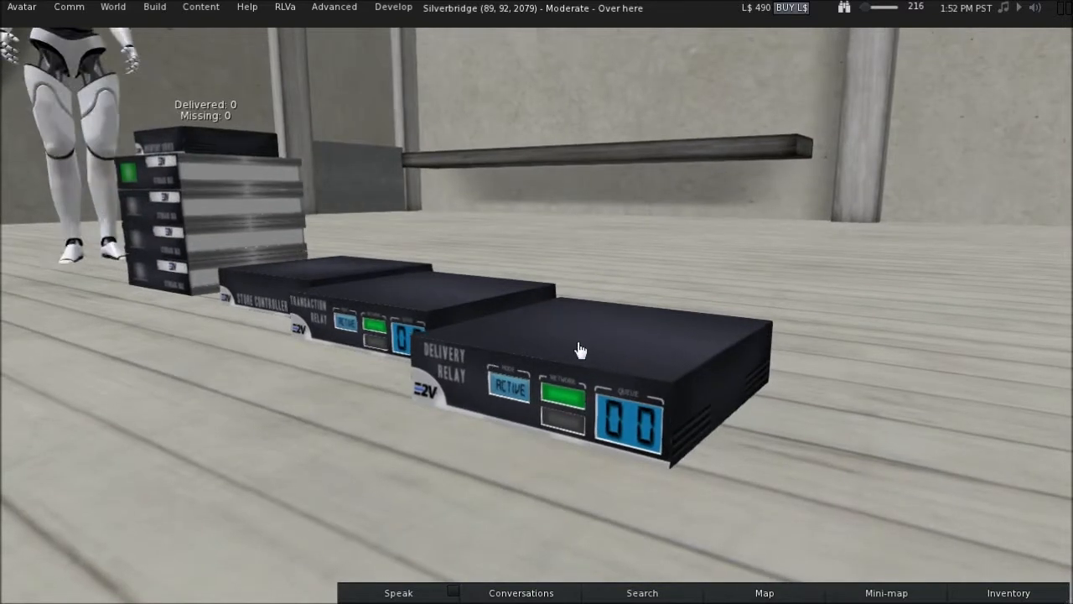
mouse_move(552, 352)
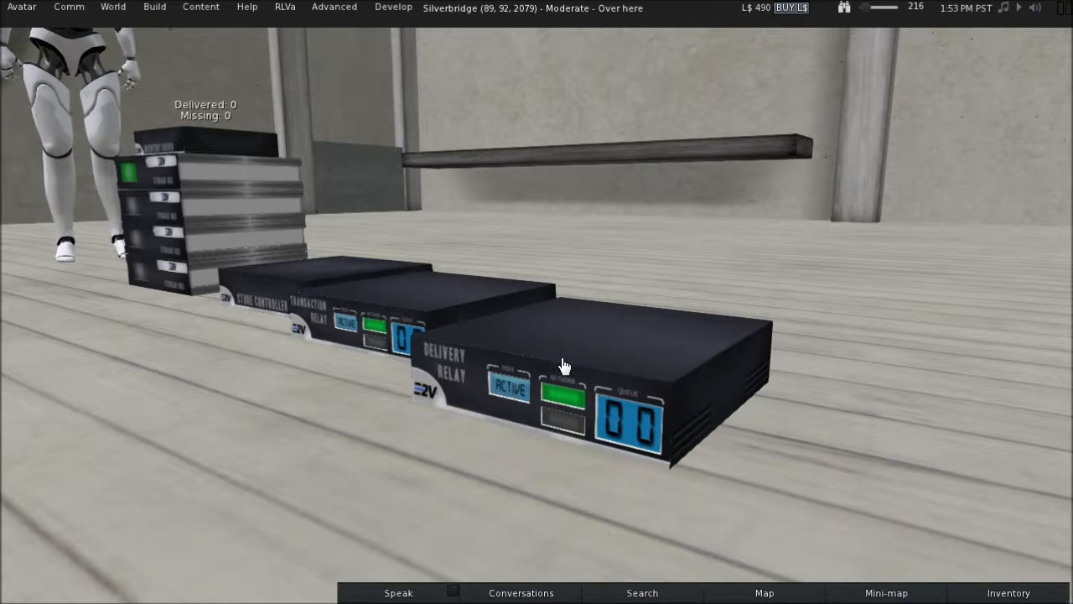
mouse_move(661, 363)
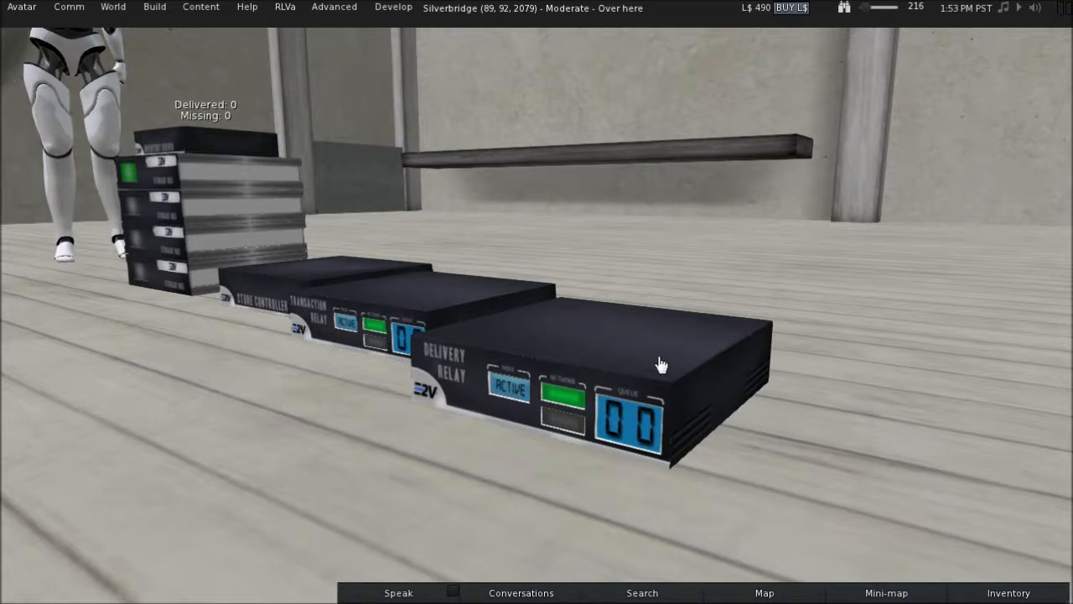